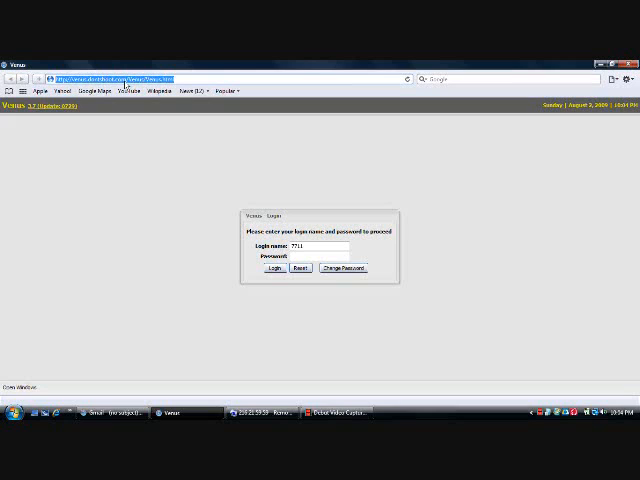
mouse_move(148, 89)
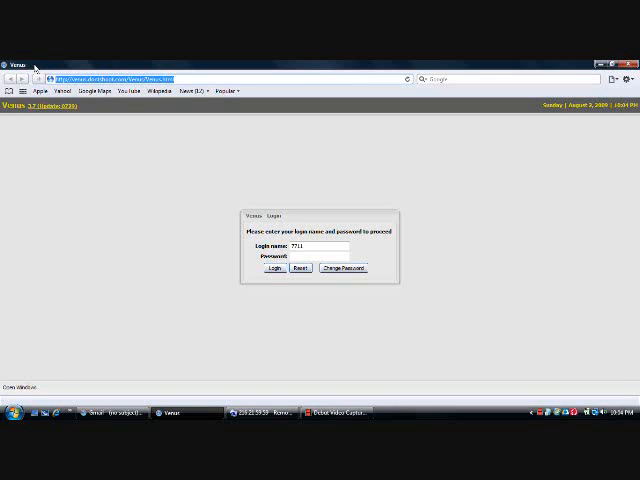
mouse_move(128, 147)
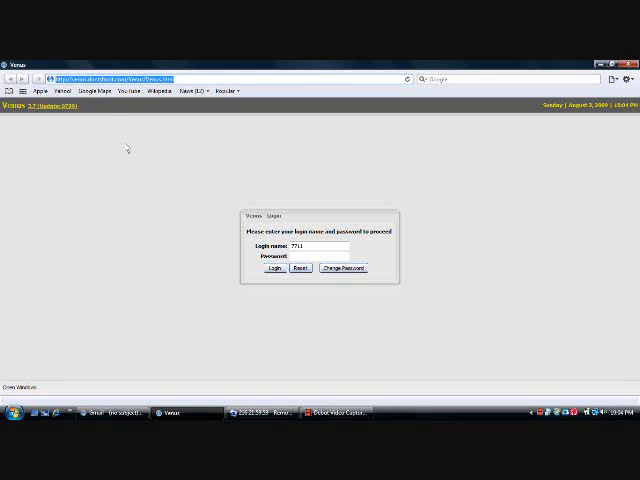
mouse_move(137, 166)
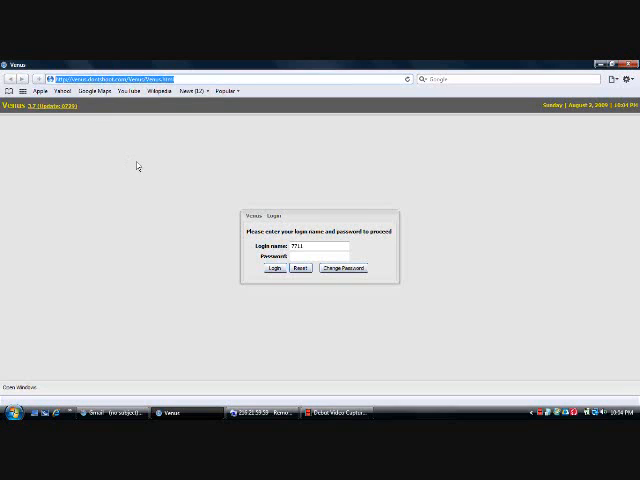
mouse_move(143, 181)
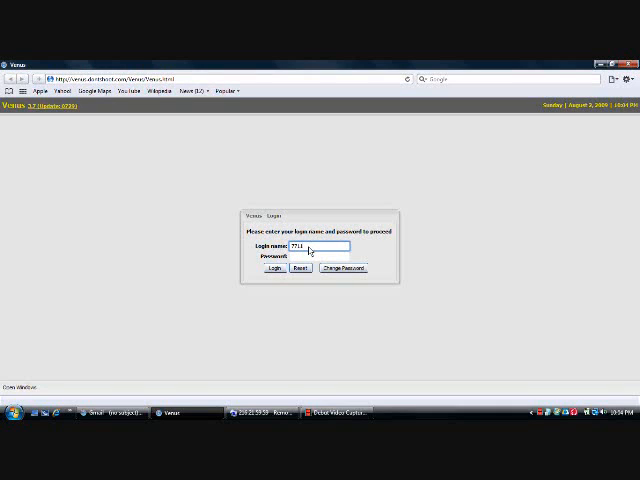
Enter the login credentials and sign in to the Venus portal.
left_click(320, 258)
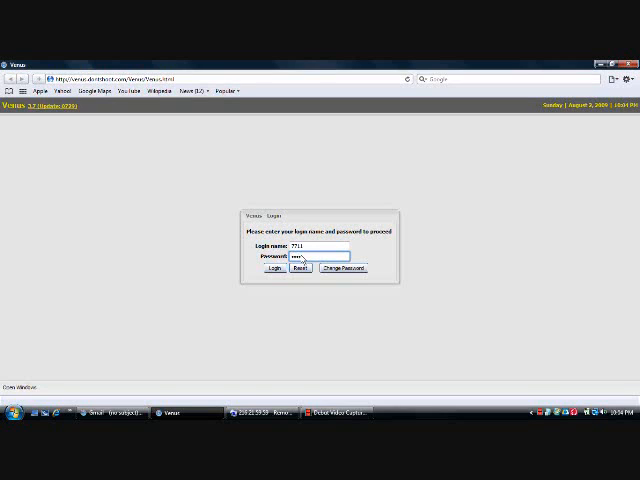
left_click(272, 268)
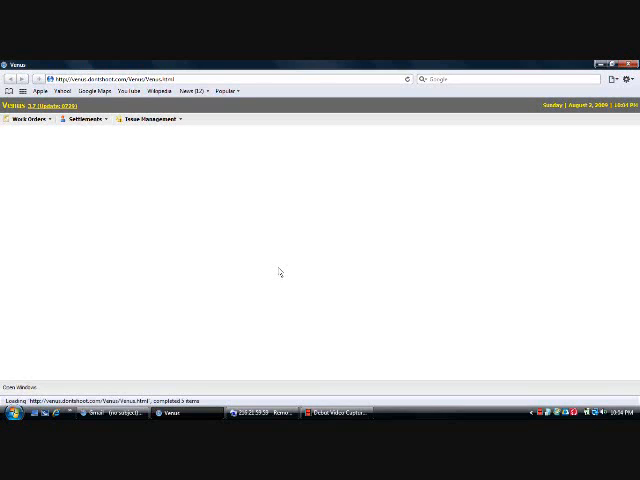
mouse_move(143, 135)
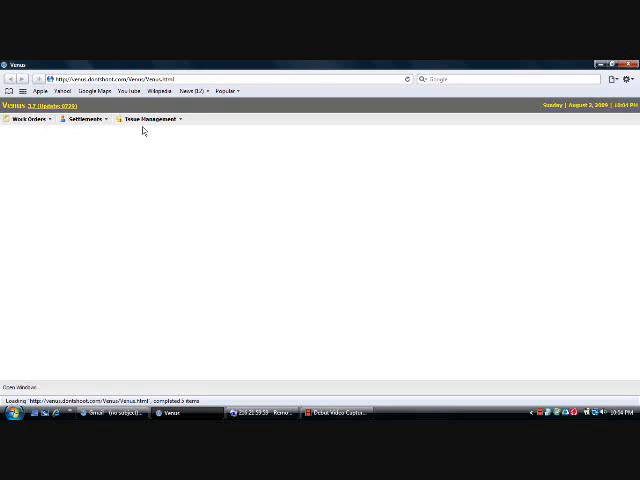
mouse_move(146, 125)
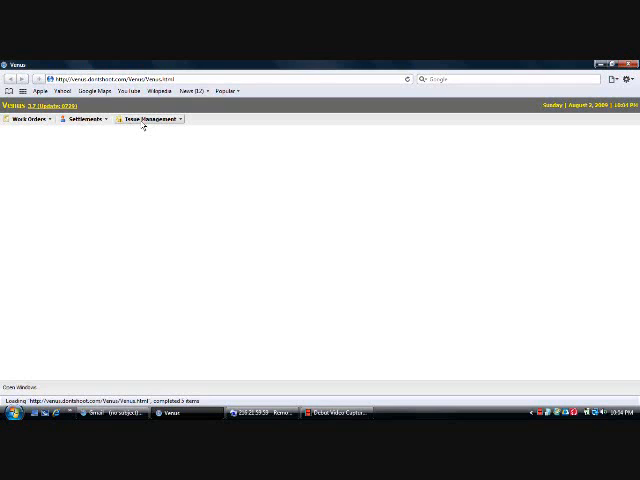
Go to Issue Management > Manage Issues to reach the issues list.
left_click(148, 119)
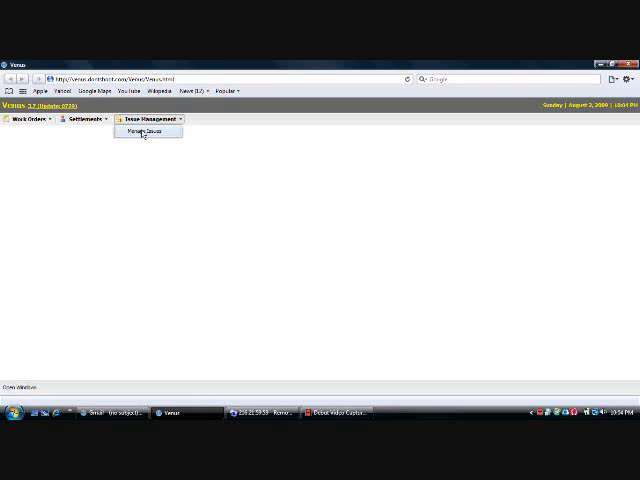
left_click(148, 131)
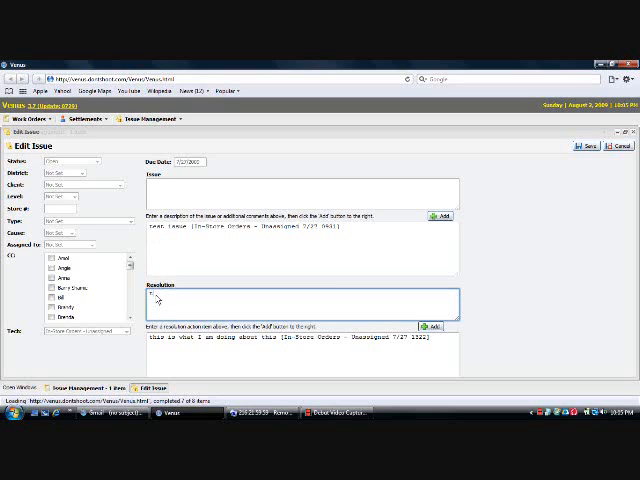
Add a resolution note reading 'test' to the issue's resolution history.
type("test")
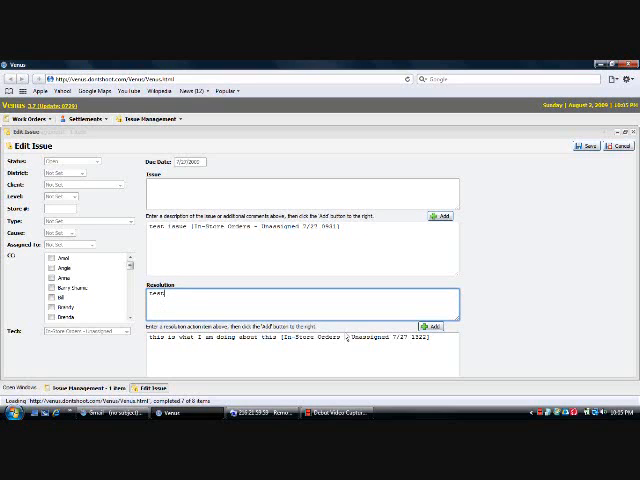
left_click(430, 326)
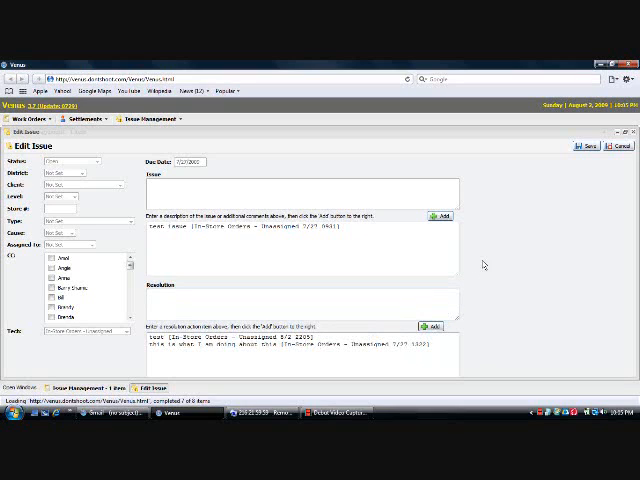
mouse_move(493, 176)
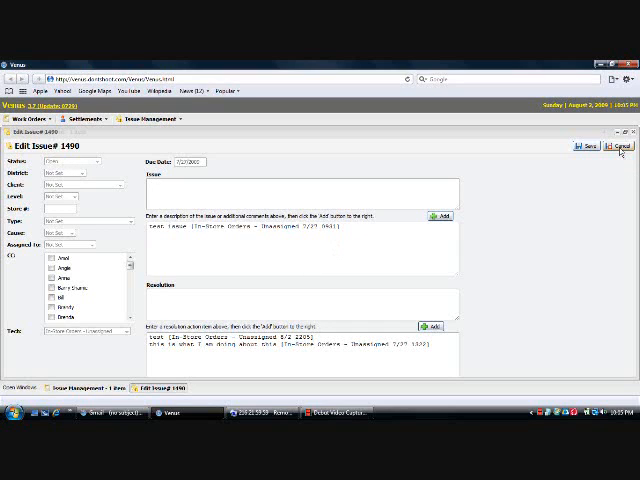
Cancel out of the Edit Issue window without saving.
left_click(613, 145)
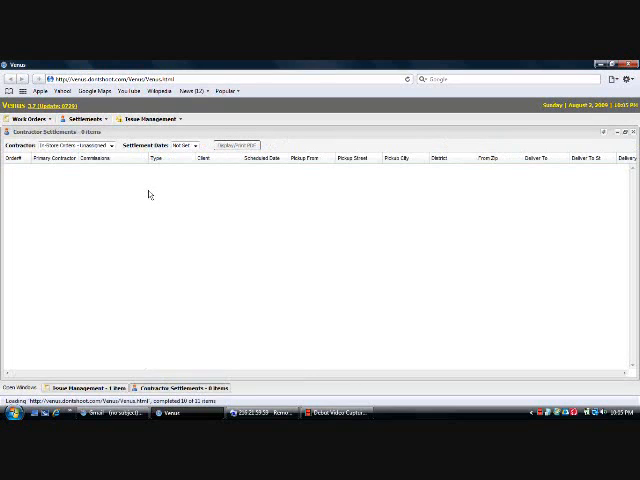
mouse_move(71, 174)
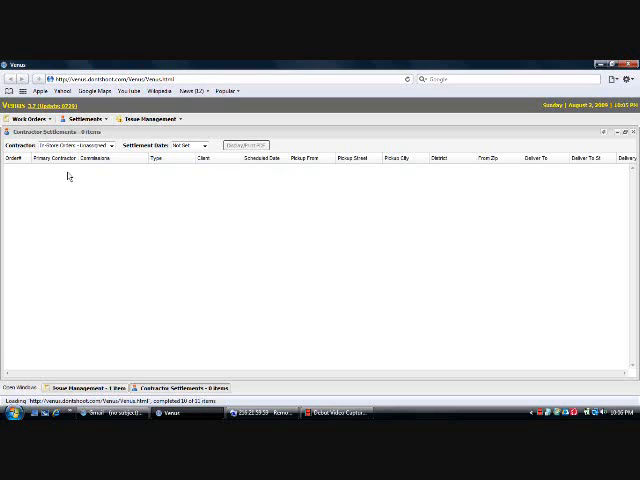
mouse_move(204, 180)
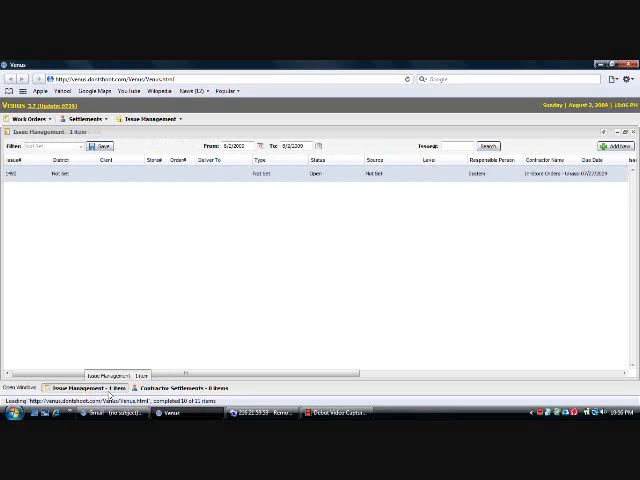
left_click(175, 388)
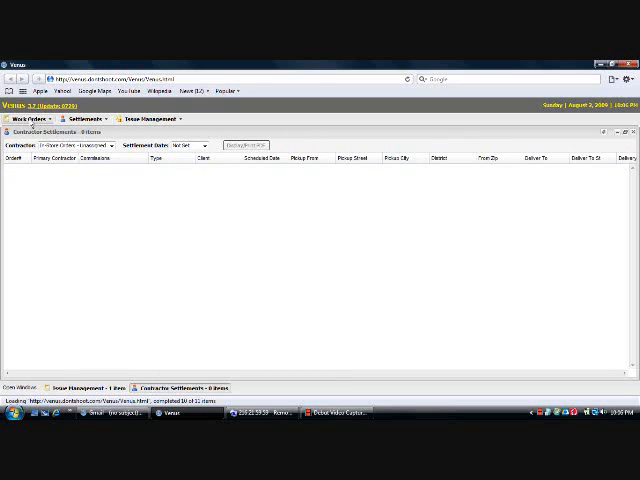
Bring up the Work Orders dispatch board listing the three assigned orders.
left_click(30, 118)
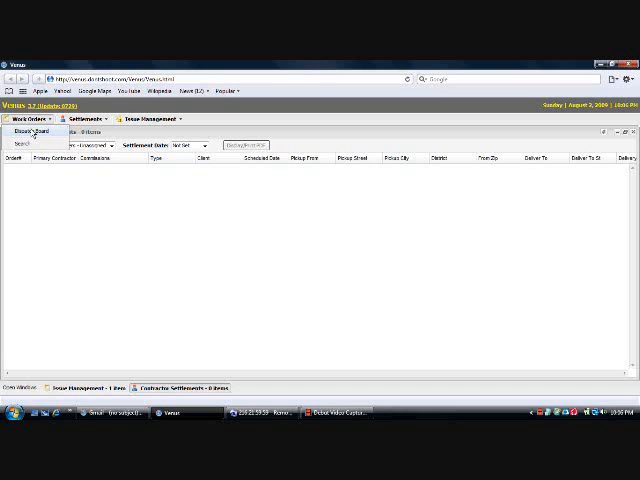
mouse_move(175, 181)
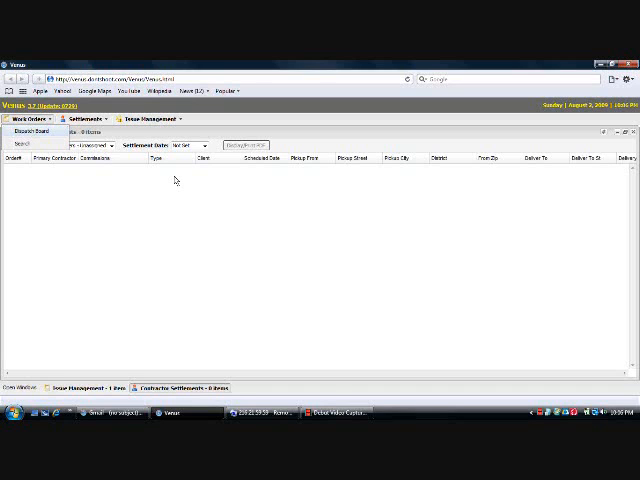
left_click(29, 131)
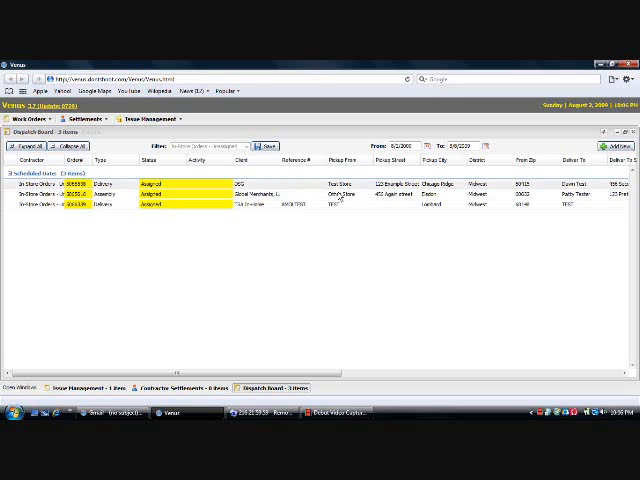
Schedule the first Delivery order for 8/4/2009 with a time window ending 1200 and save.
scroll("right", 3)
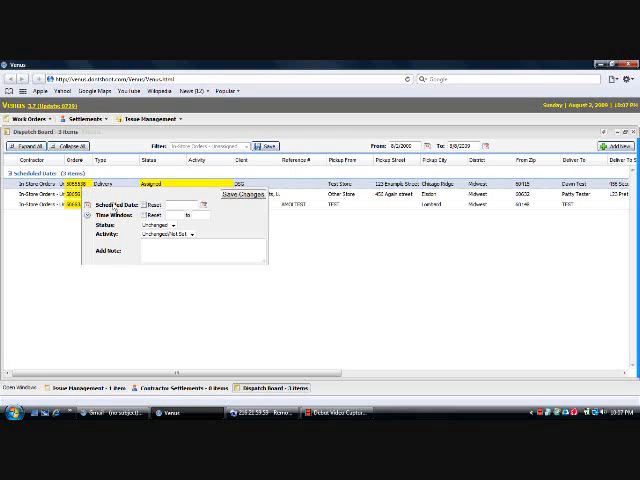
mouse_move(172, 213)
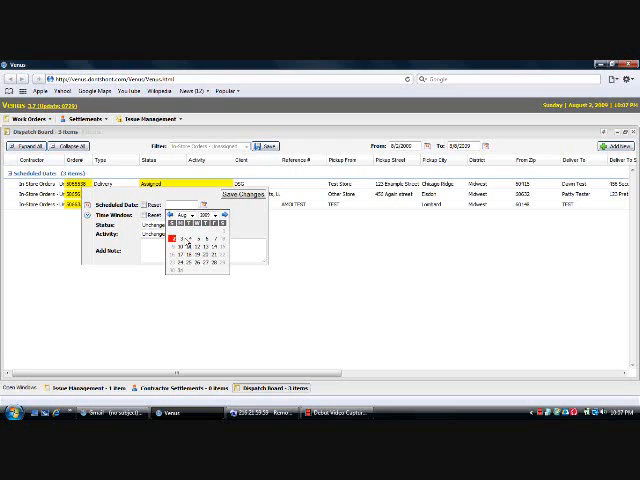
left_click(177, 237)
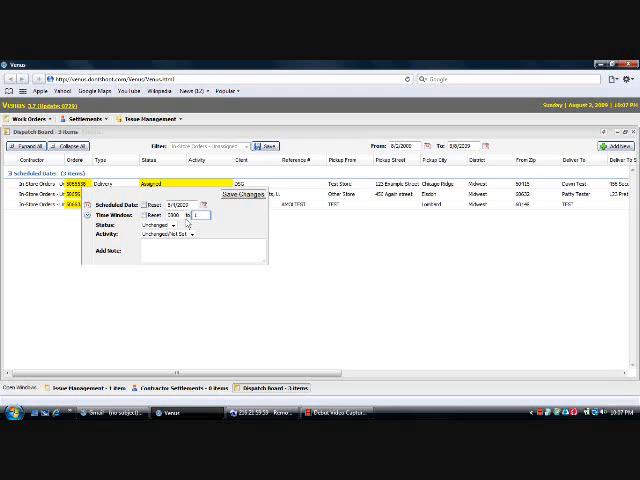
type("1200")
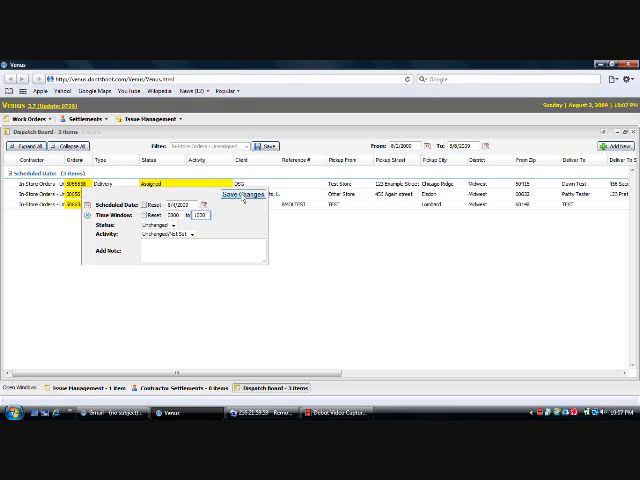
left_click(231, 194)
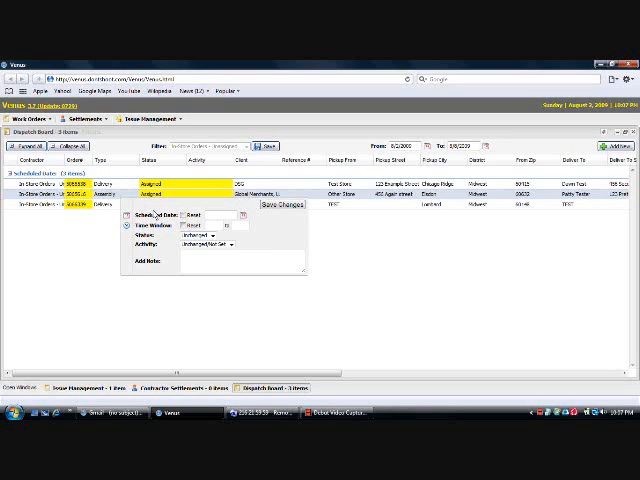
Schedule the Assembly order for 08/04/2009 with its time window and save the changes.
left_click(247, 215)
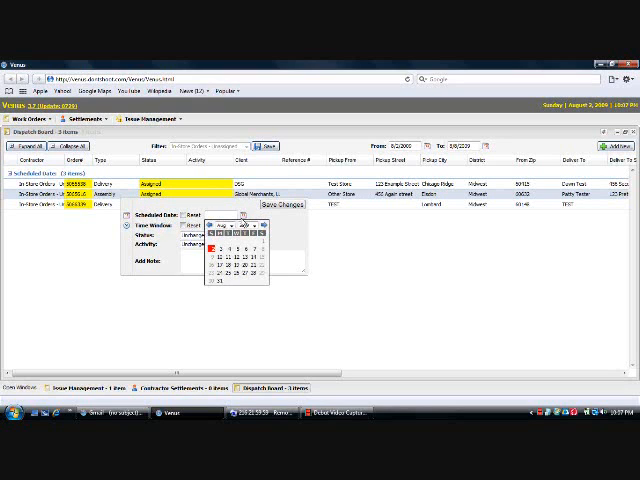
left_click(215, 250)
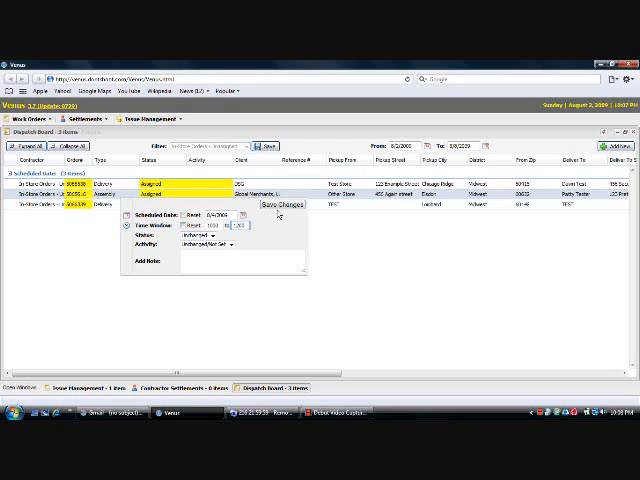
left_click(281, 204)
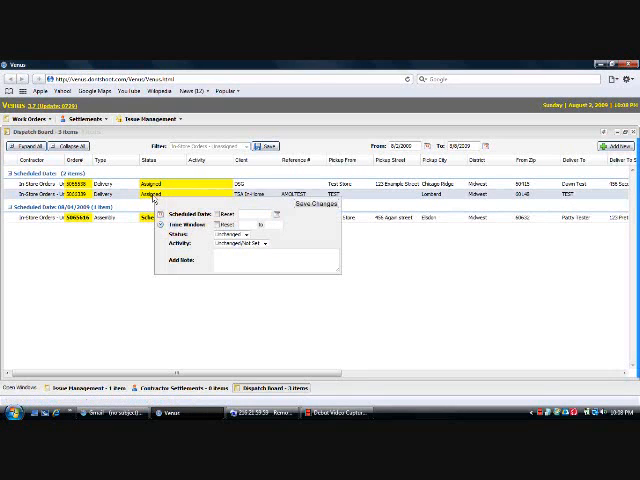
left_click(231, 213)
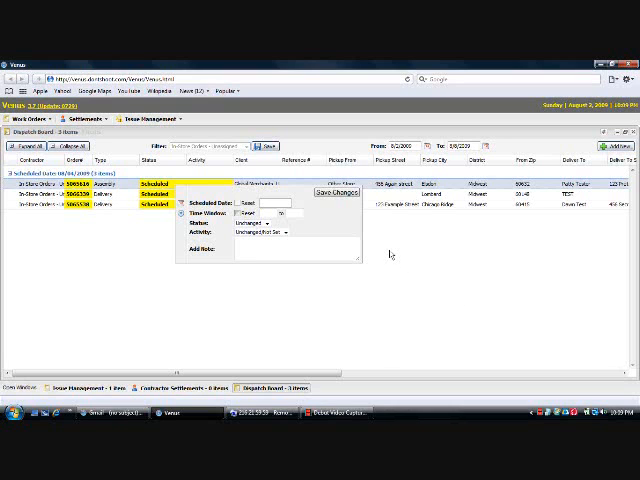
Finish the remaining order's edit so all three show Scheduled under 08/04/2009, then leave the board.
left_click(336, 192)
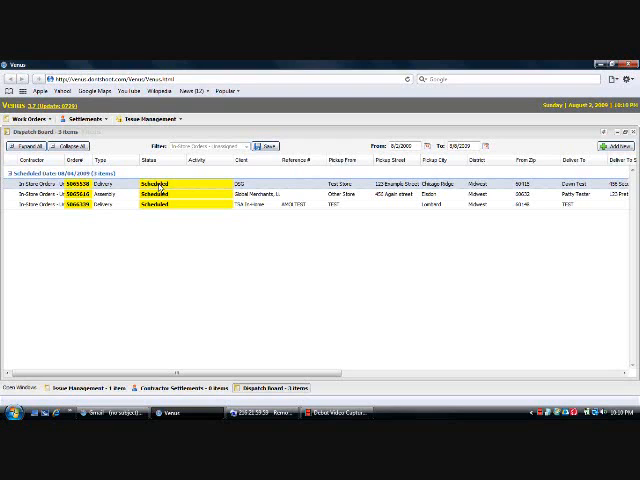
mouse_move(22, 397)
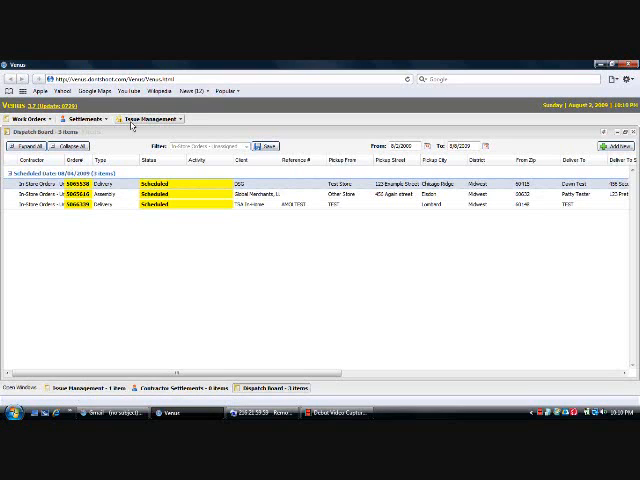
left_click(150, 118)
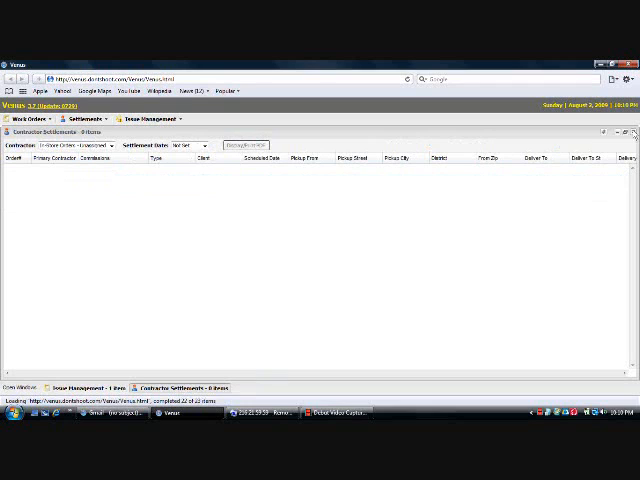
Close the Contractor Settlements window, leaving the empty portal.
left_click(85, 388)
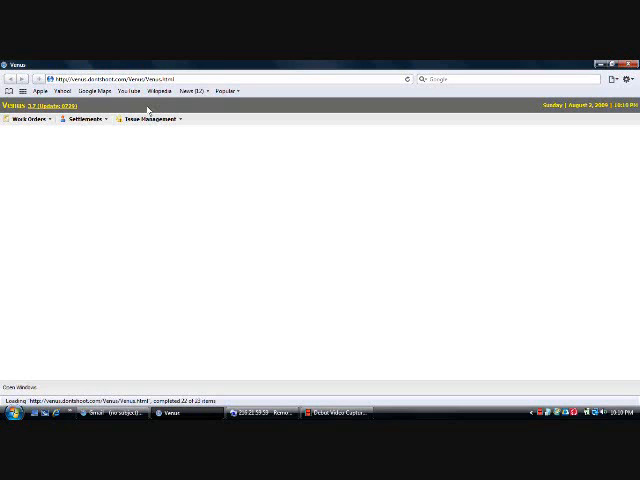
mouse_move(158, 91)
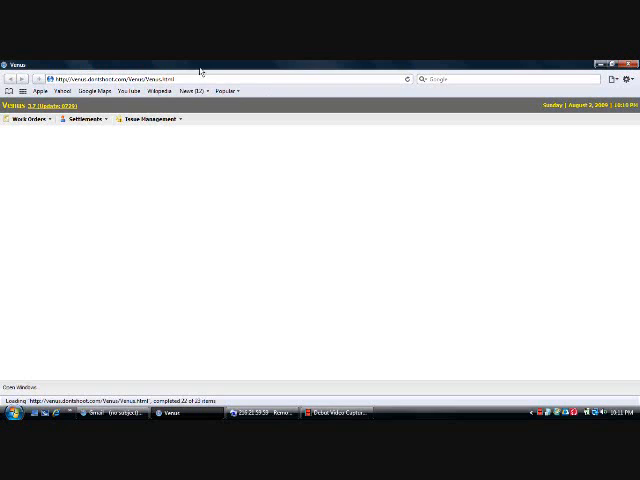
mouse_move(318, 341)
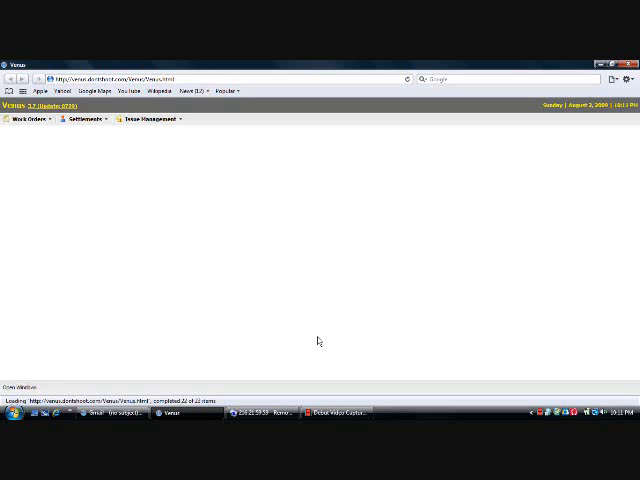